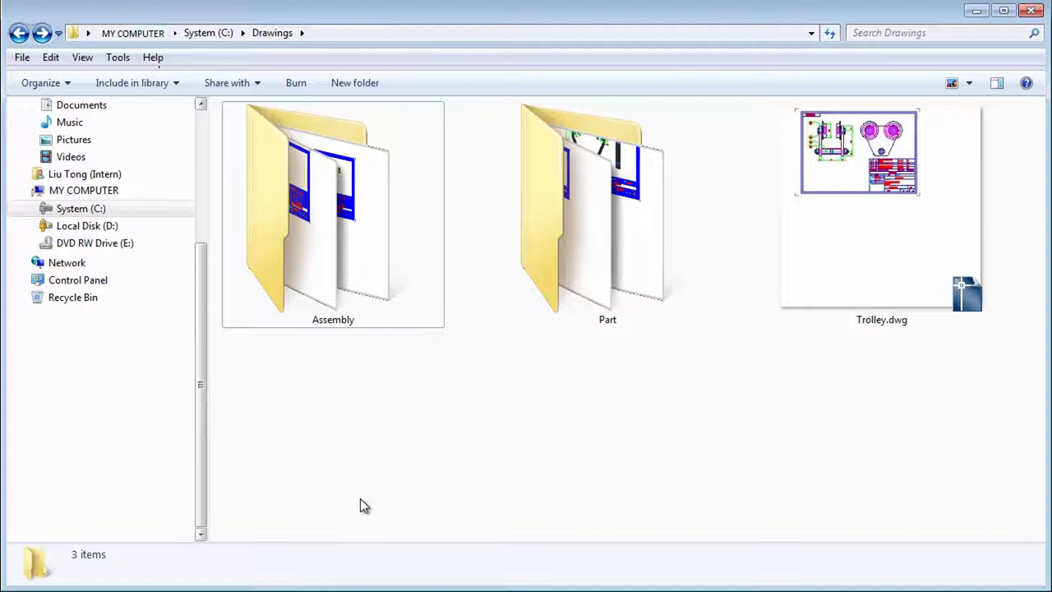
Step: Open Trolley.dwg from the Drawings folder in AutoCAD Mechanical 2015
left_click(881, 205)
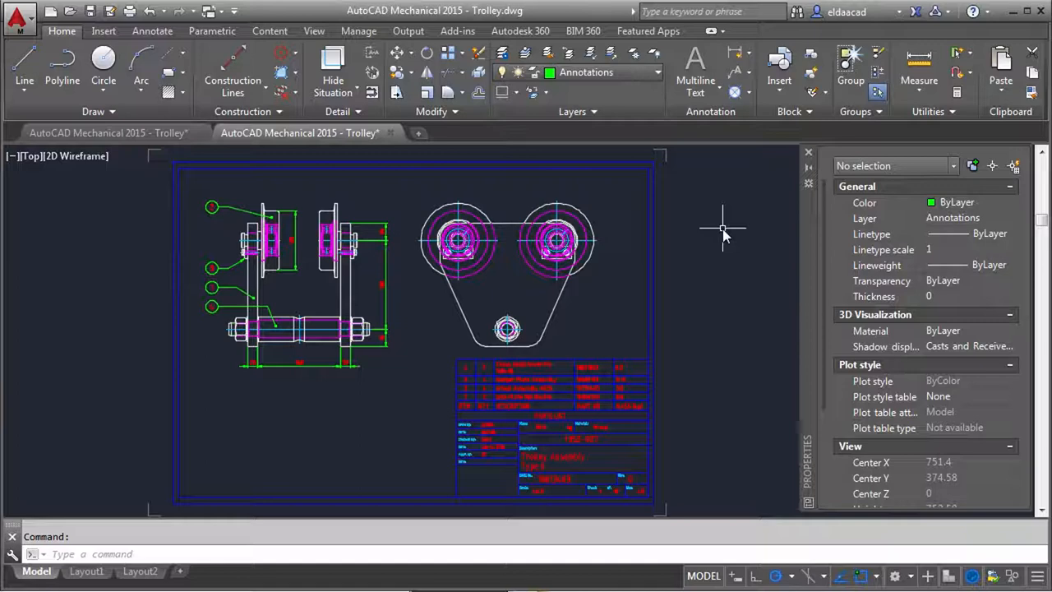
left_click(546, 368)
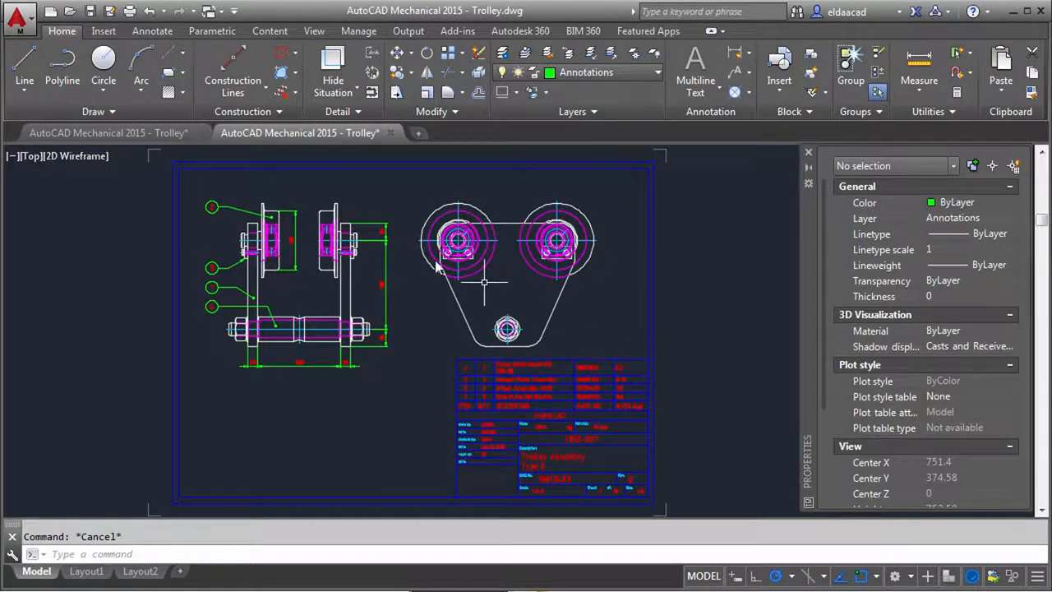
left_click(217, 207)
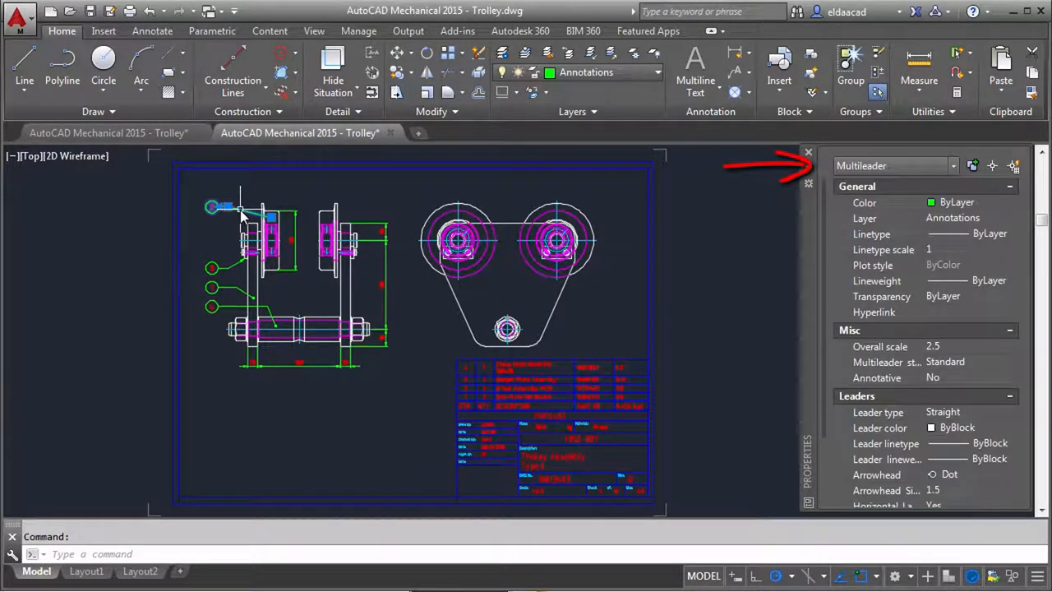
key("Escape")
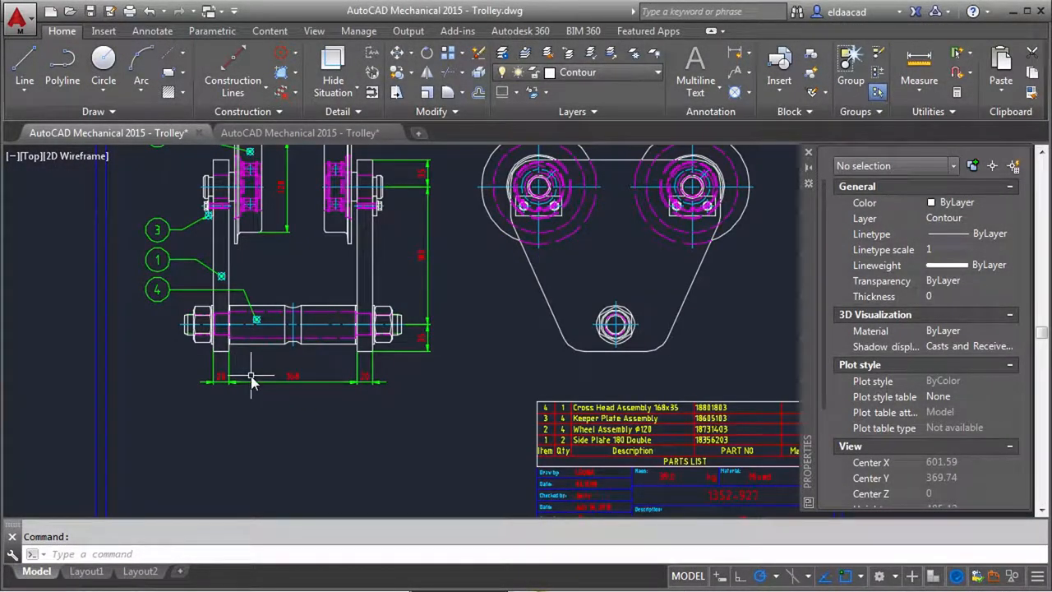
mouse_move(259, 325)
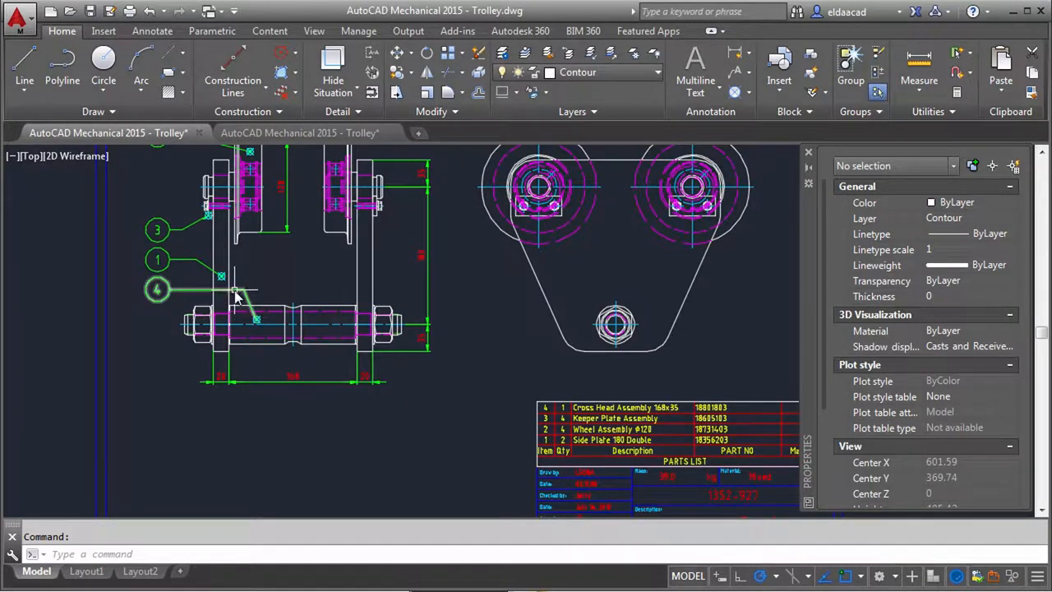
mouse_move(233, 292)
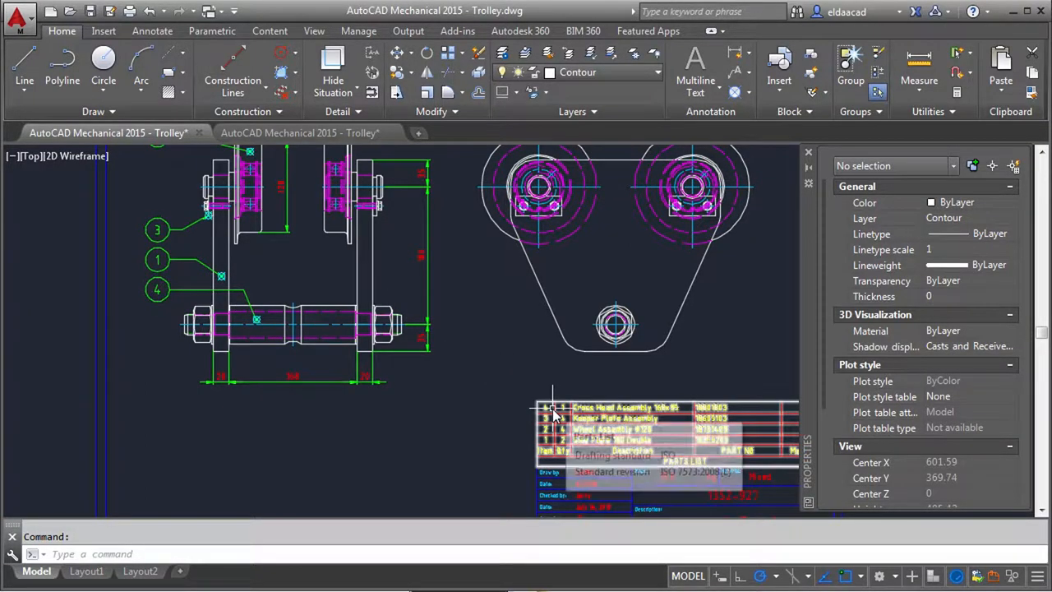
mouse_move(559, 415)
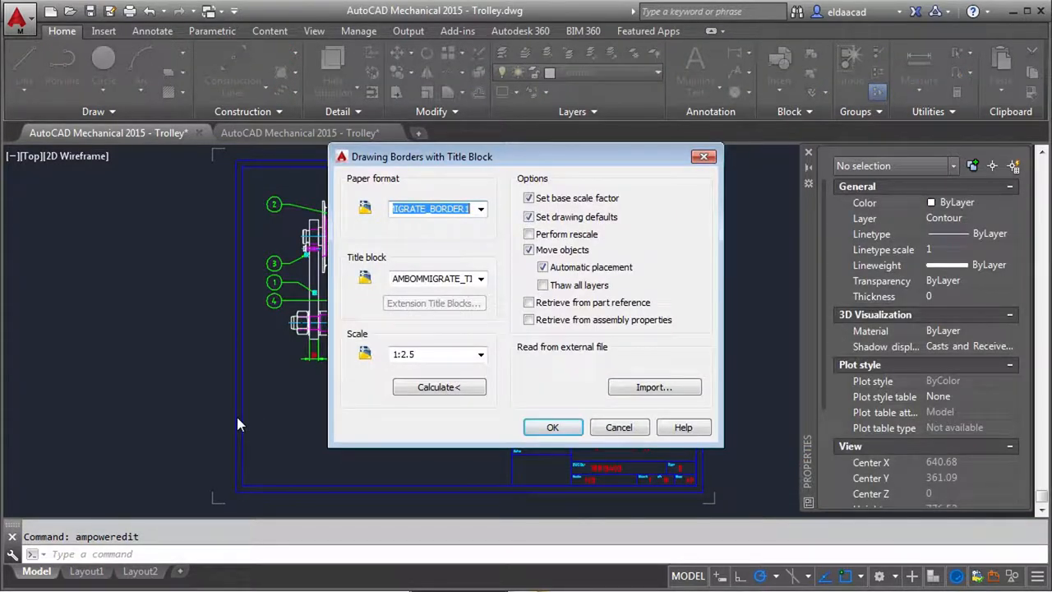
left_click(552, 427)
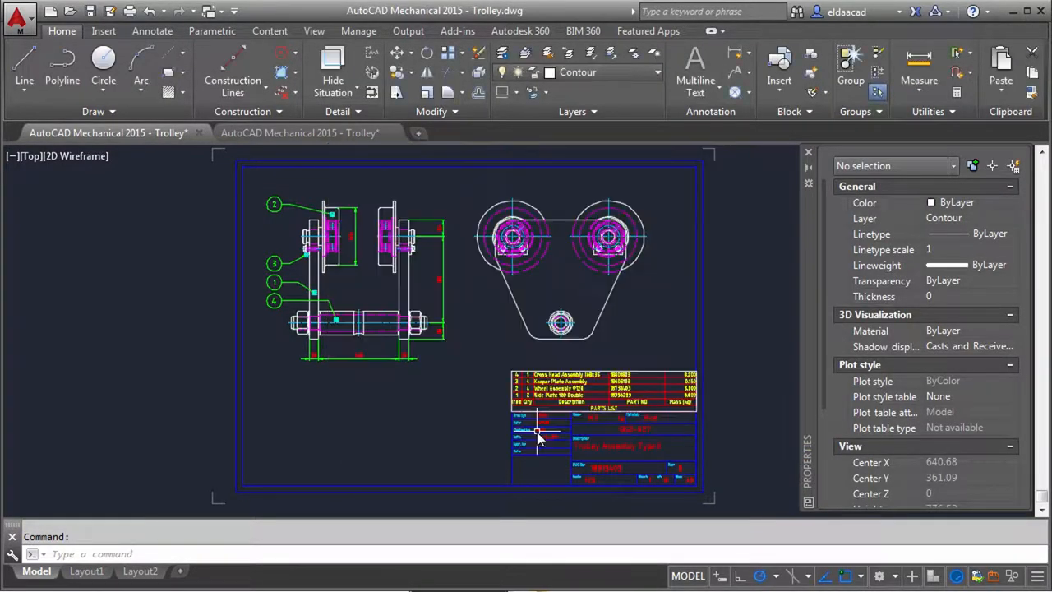
mouse_move(434, 427)
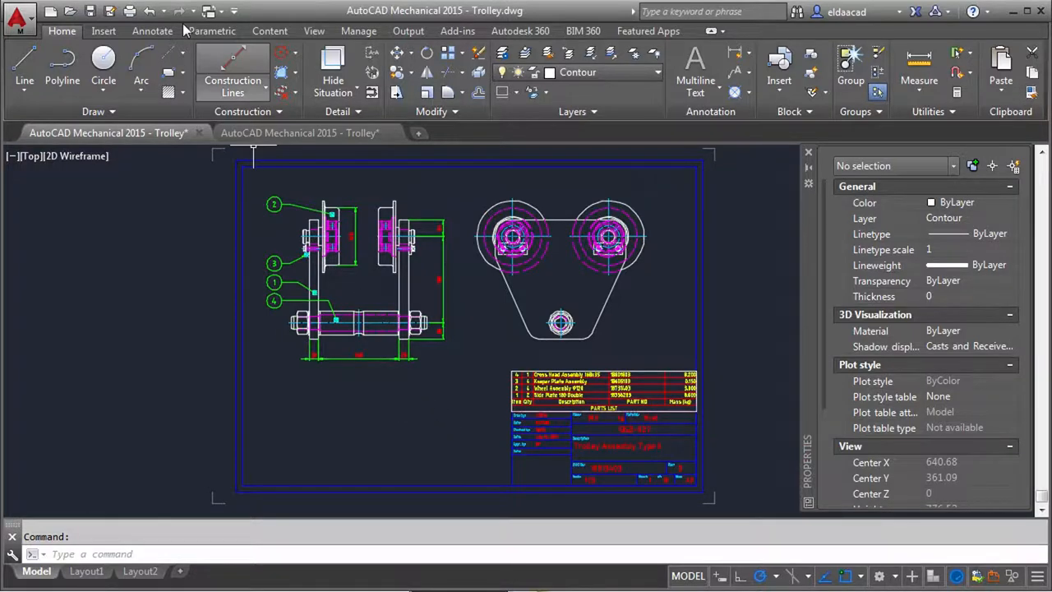
Step: Inspect a part reference showing the attached Cross Head Assembly BOM, then dismiss its details
left_click(151, 29)
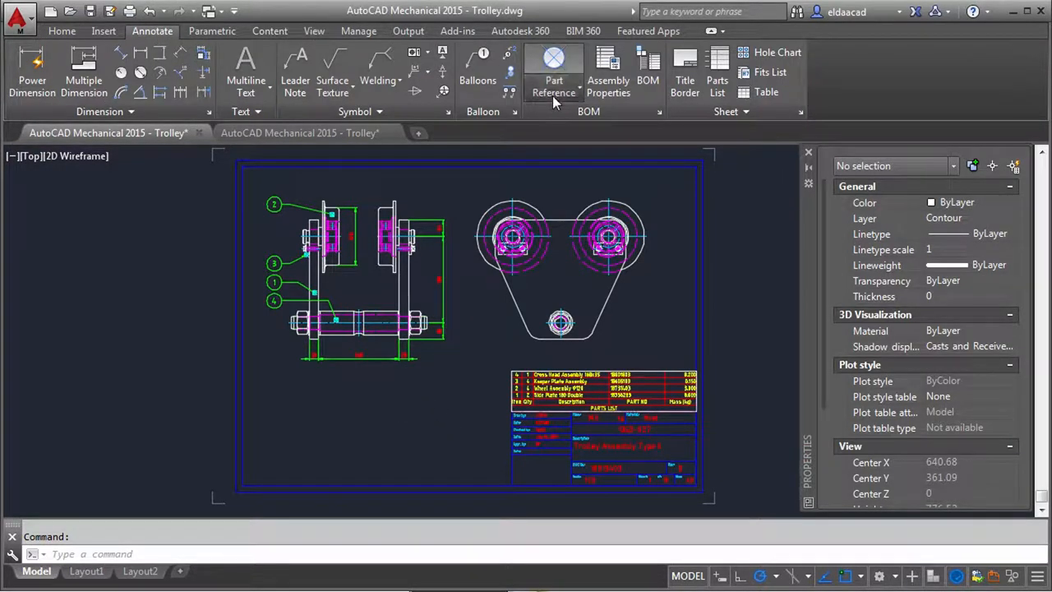
left_click(553, 73)
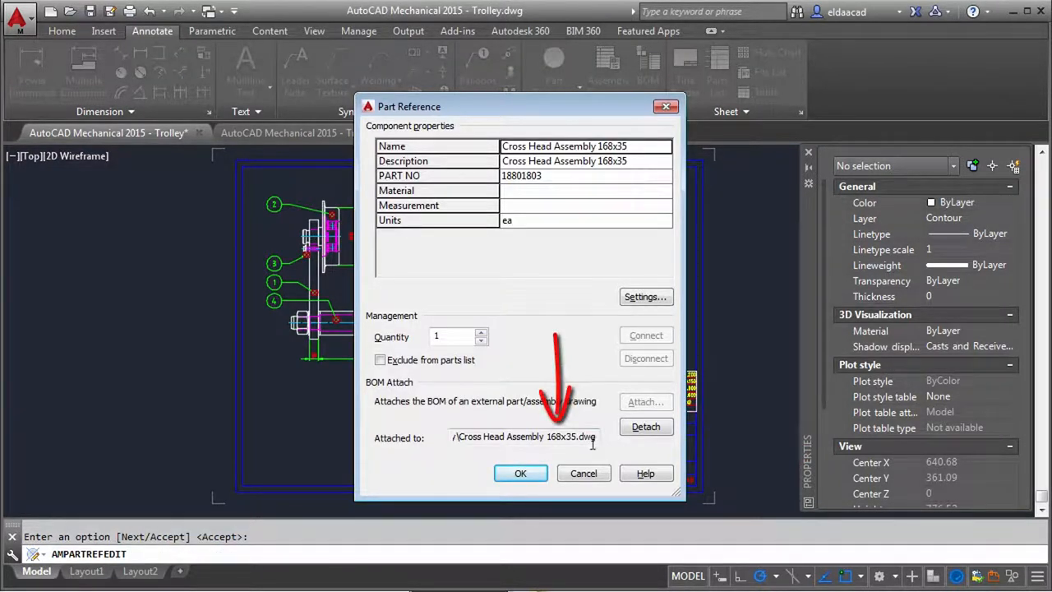
left_click(520, 474)
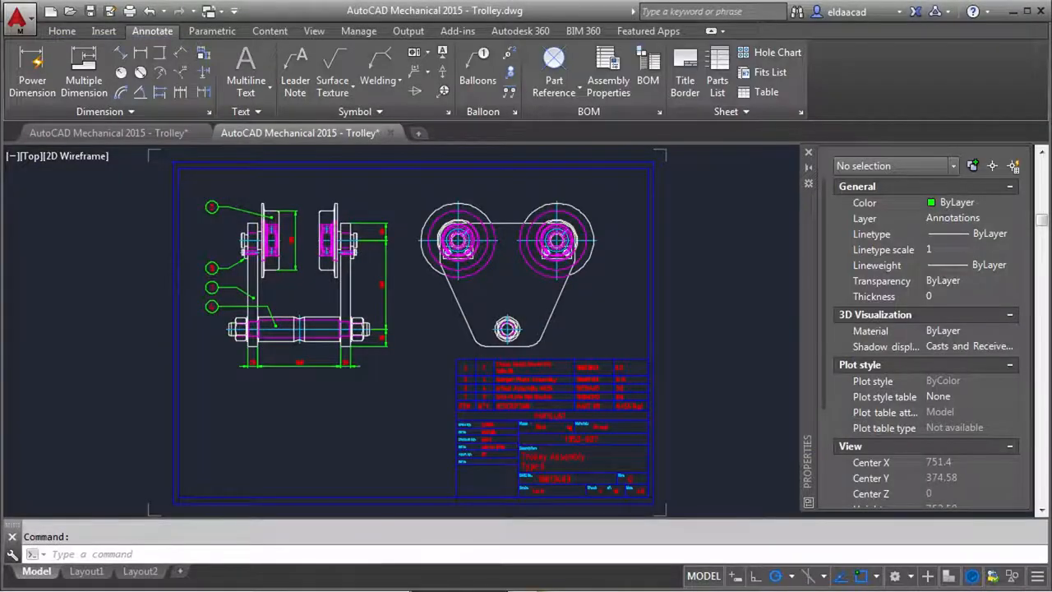
mouse_move(781, 261)
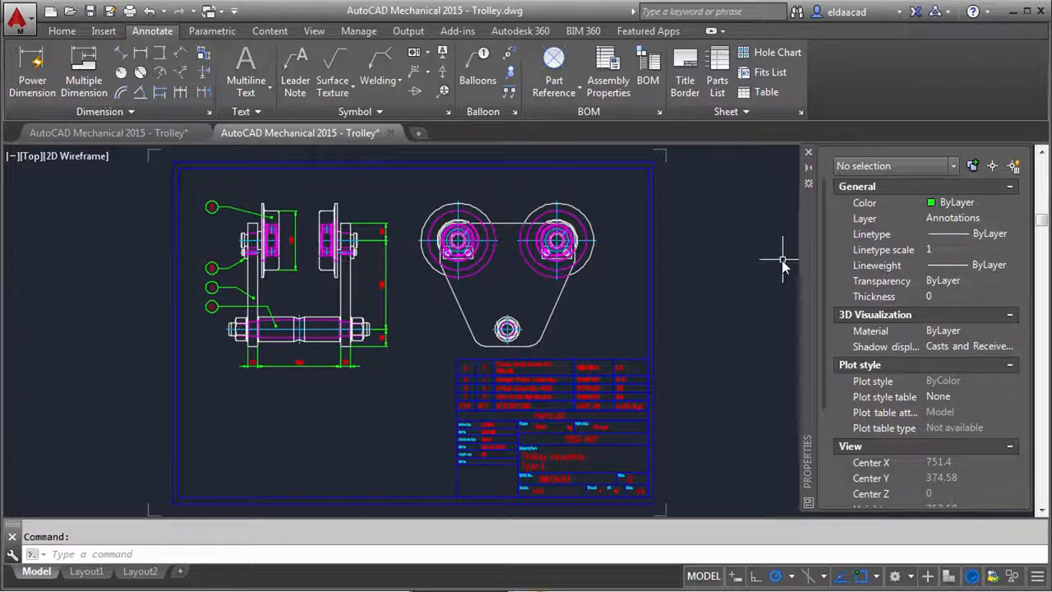
Step: Show the Manage ribbon with the BOM Migration and Extraction Template tools
left_click(358, 30)
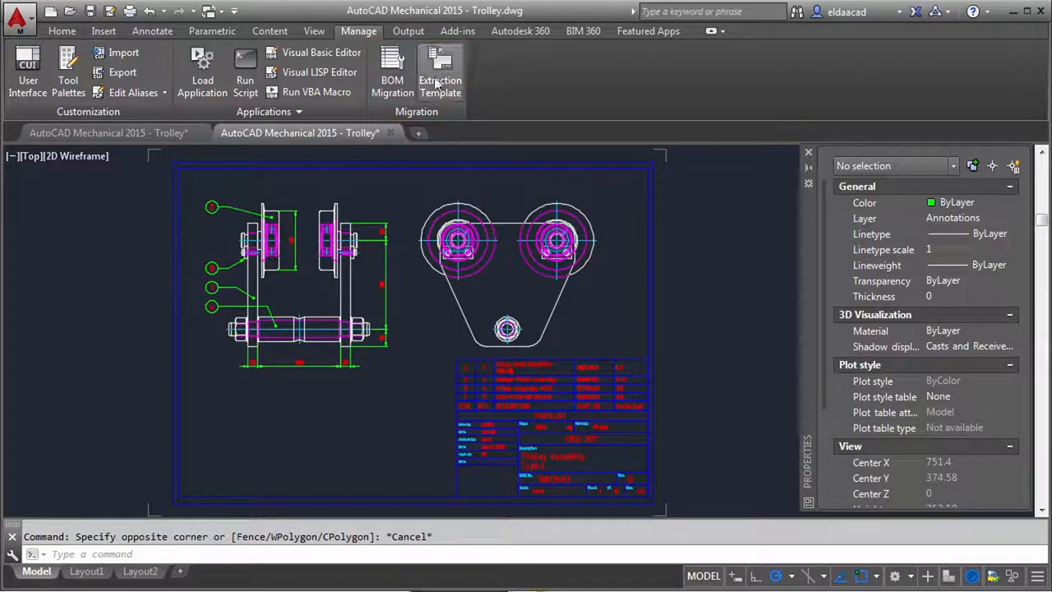
mouse_move(391, 69)
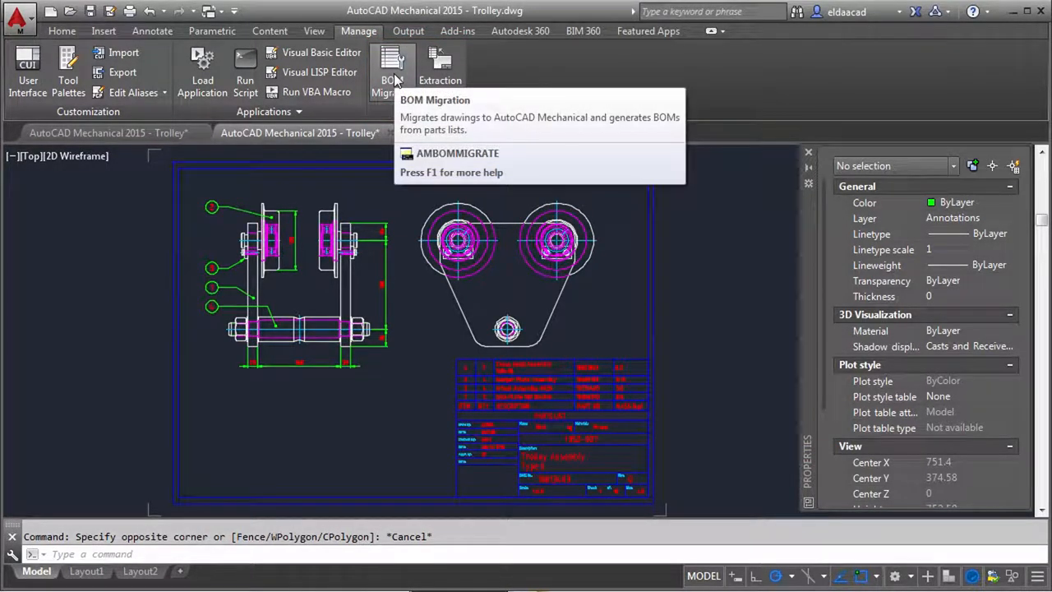
mouse_move(440, 66)
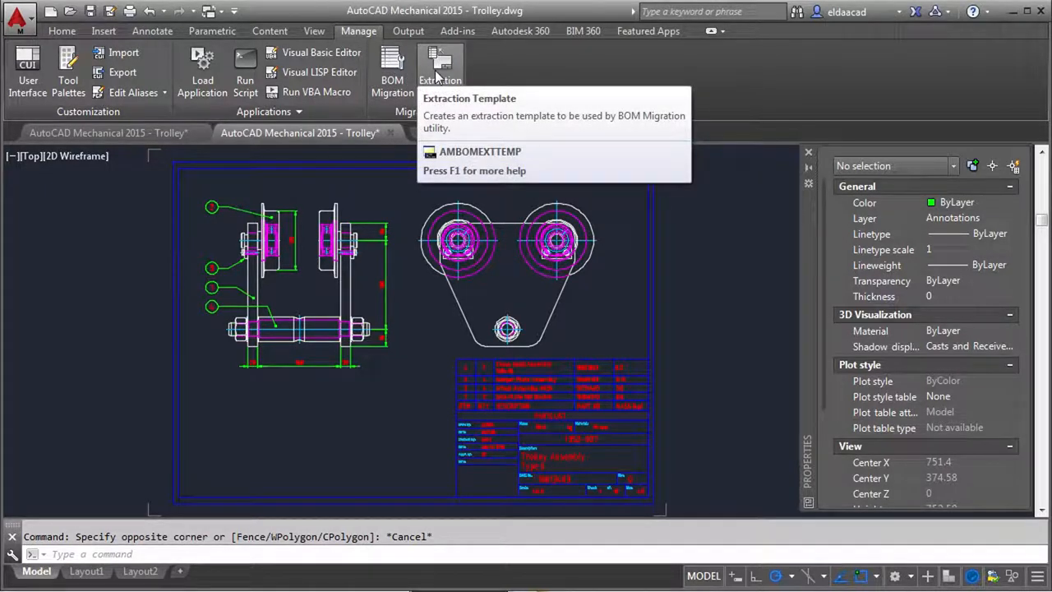
mouse_move(441, 69)
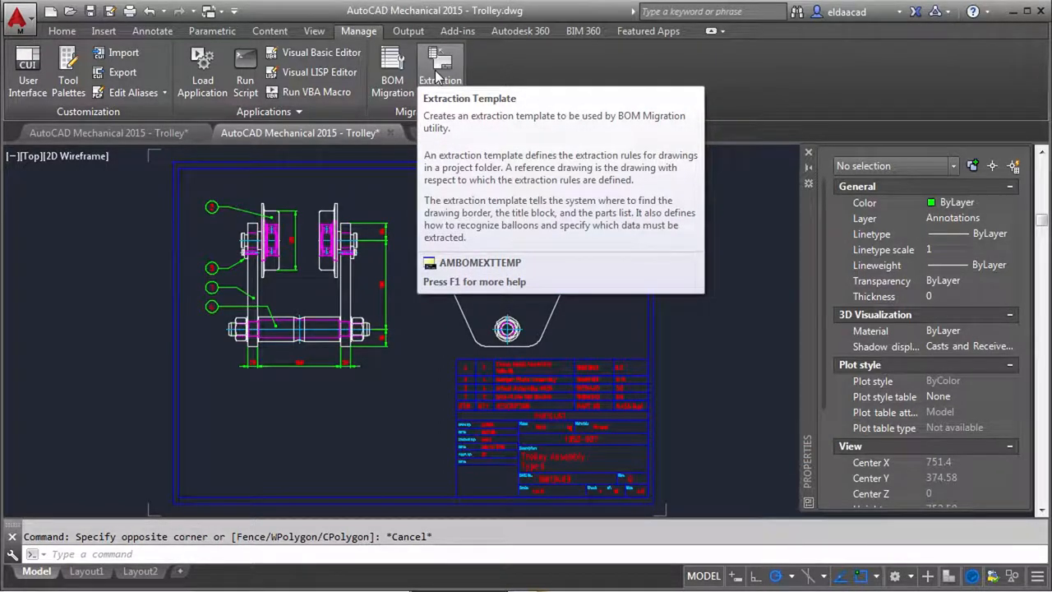
mouse_move(529, 84)
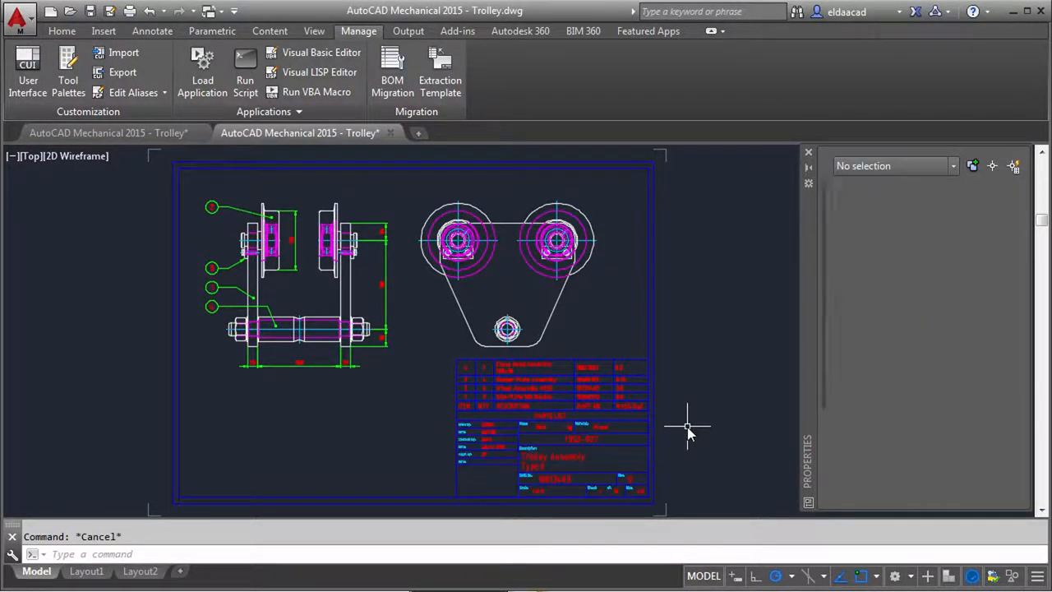
left_click(526, 367)
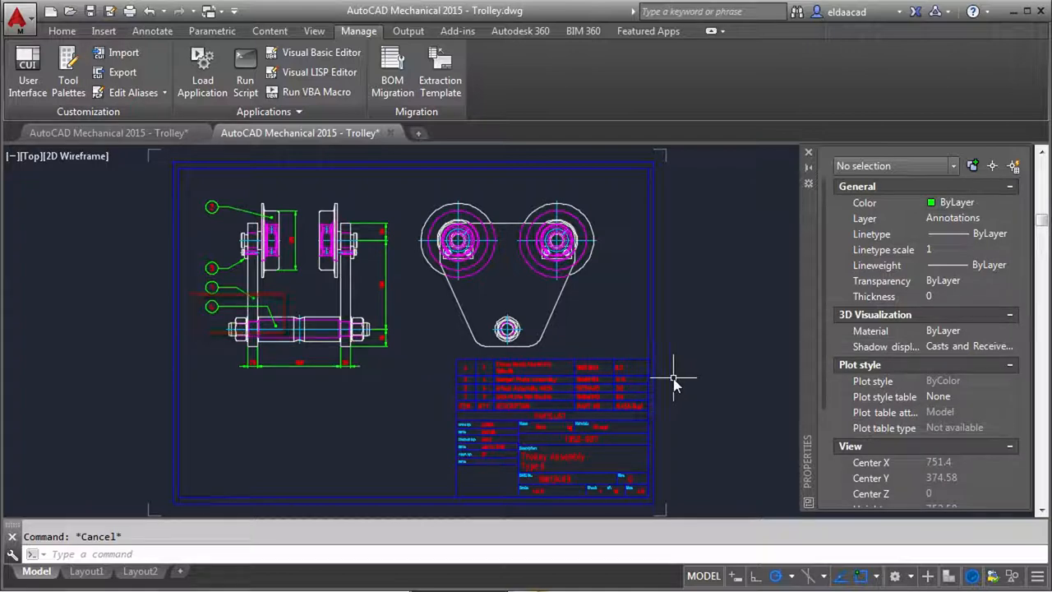
mouse_move(699, 381)
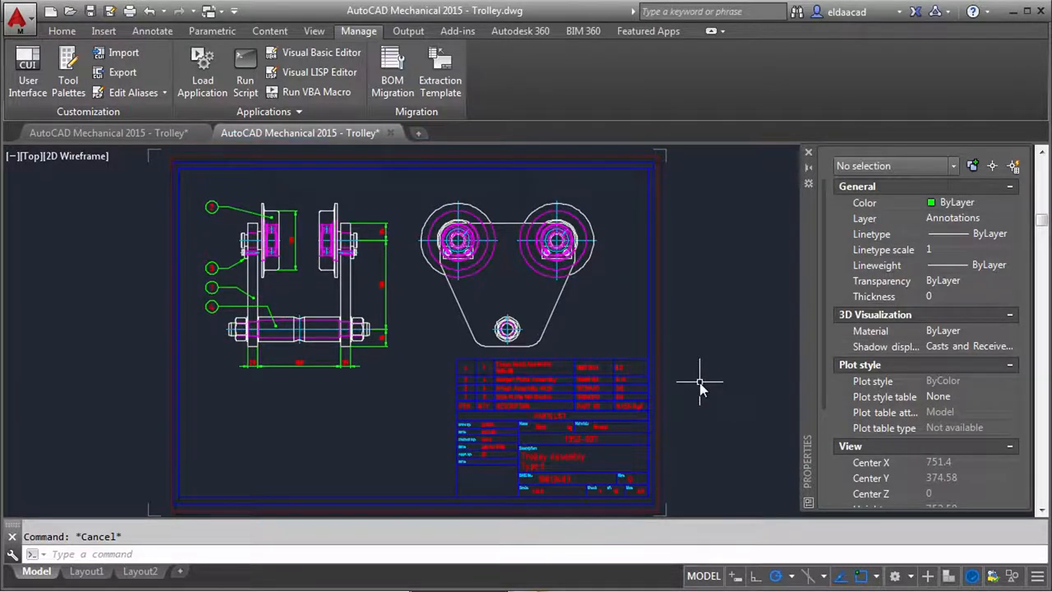